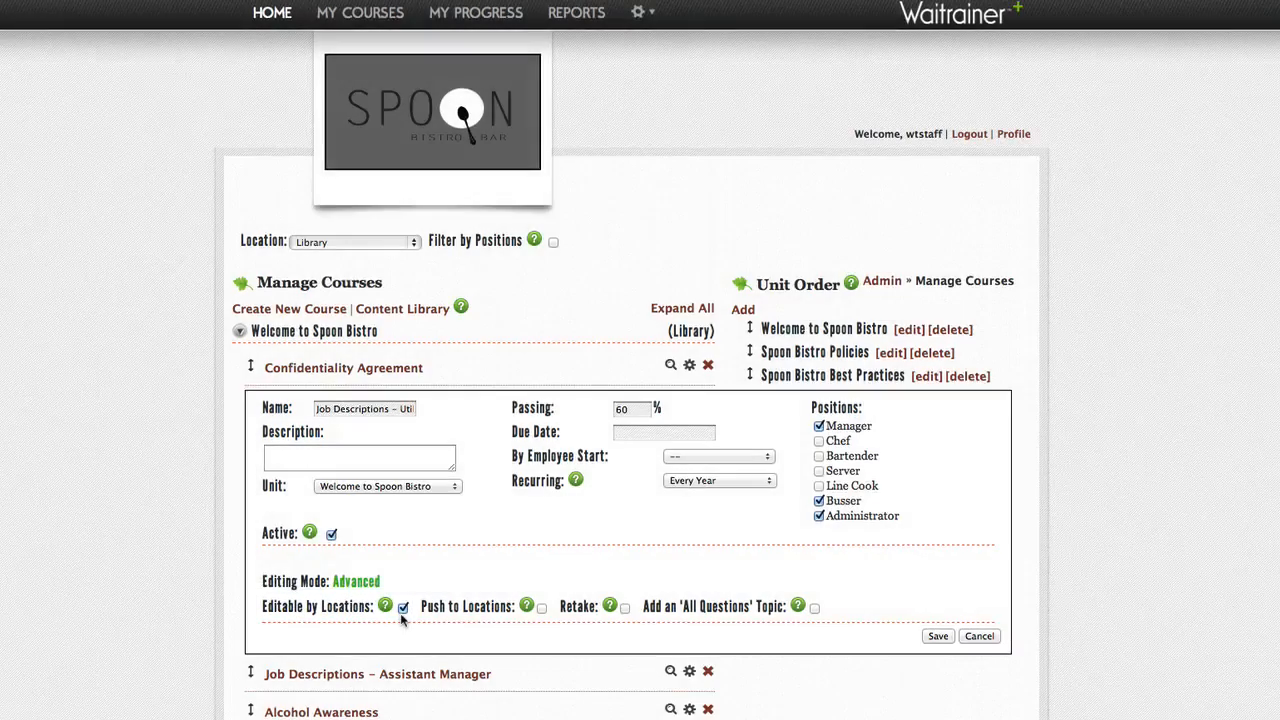
pyautogui.moveTo(526, 606)
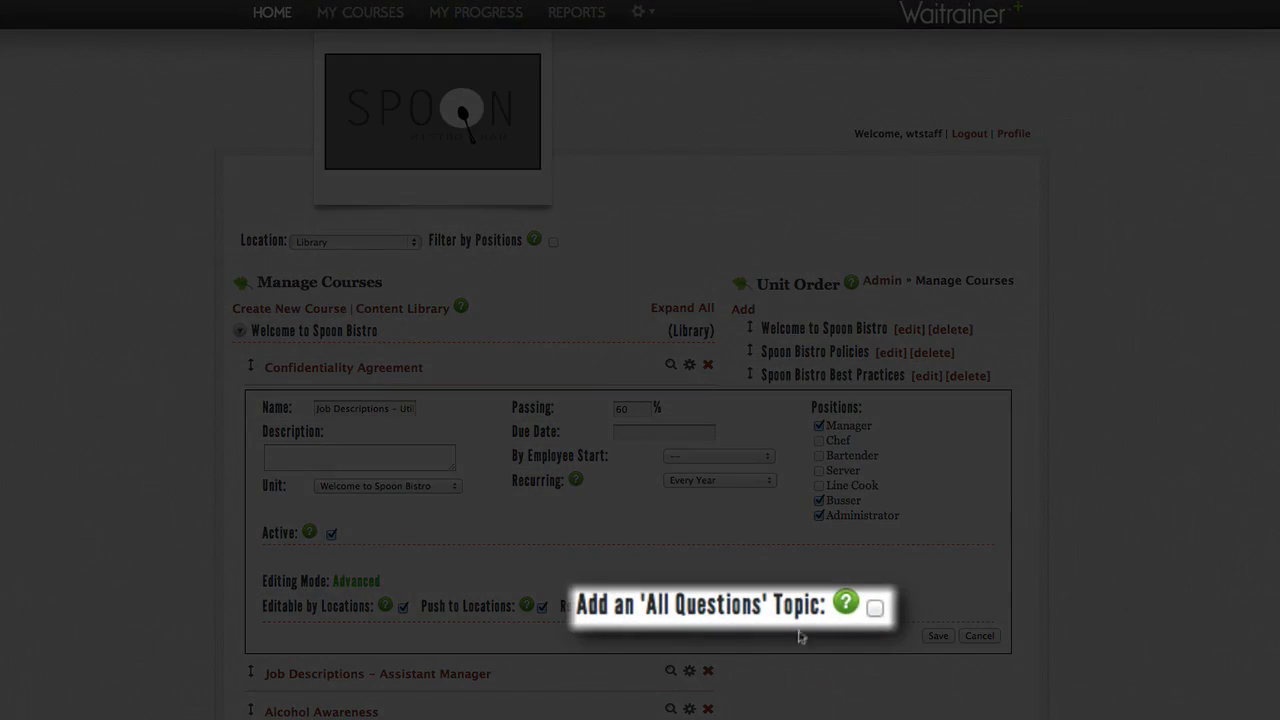
# Close the advanced course settings form to return to Manage Courses
pyautogui.click(978, 636)
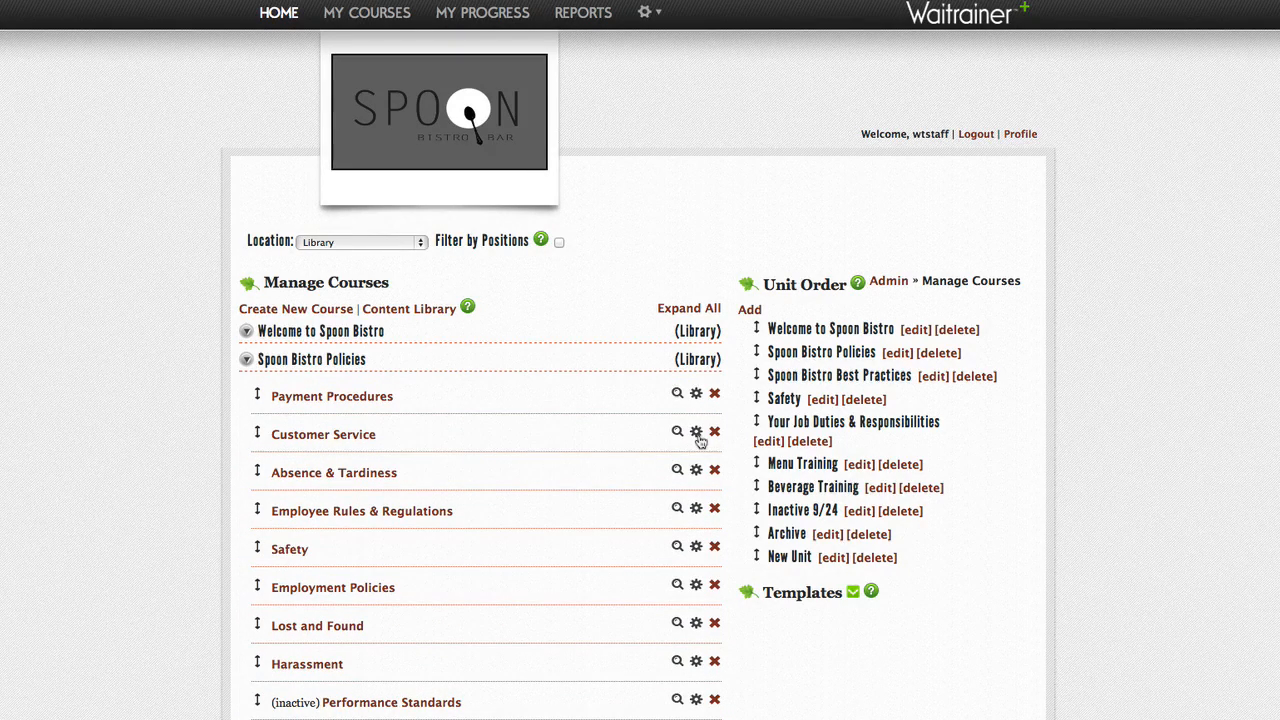
# Set the Customer Service course passing score to 80 and save
pyautogui.click(696, 432)
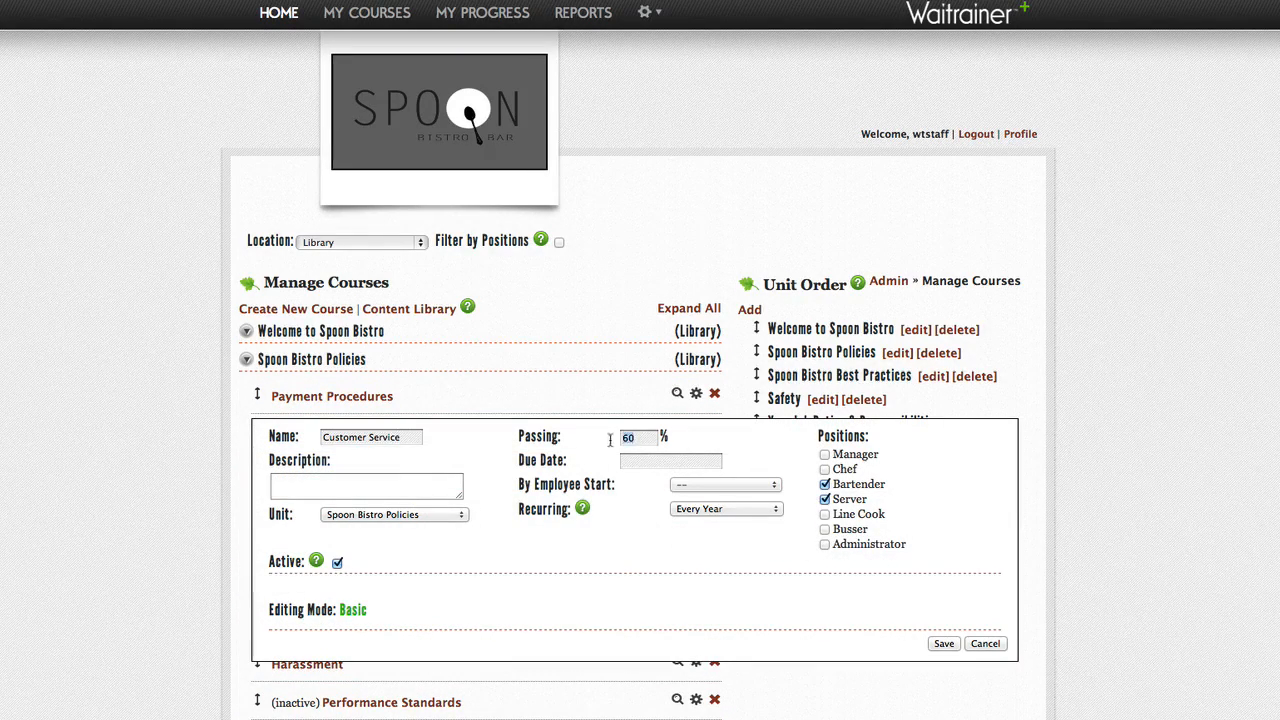
pyautogui.write('80')
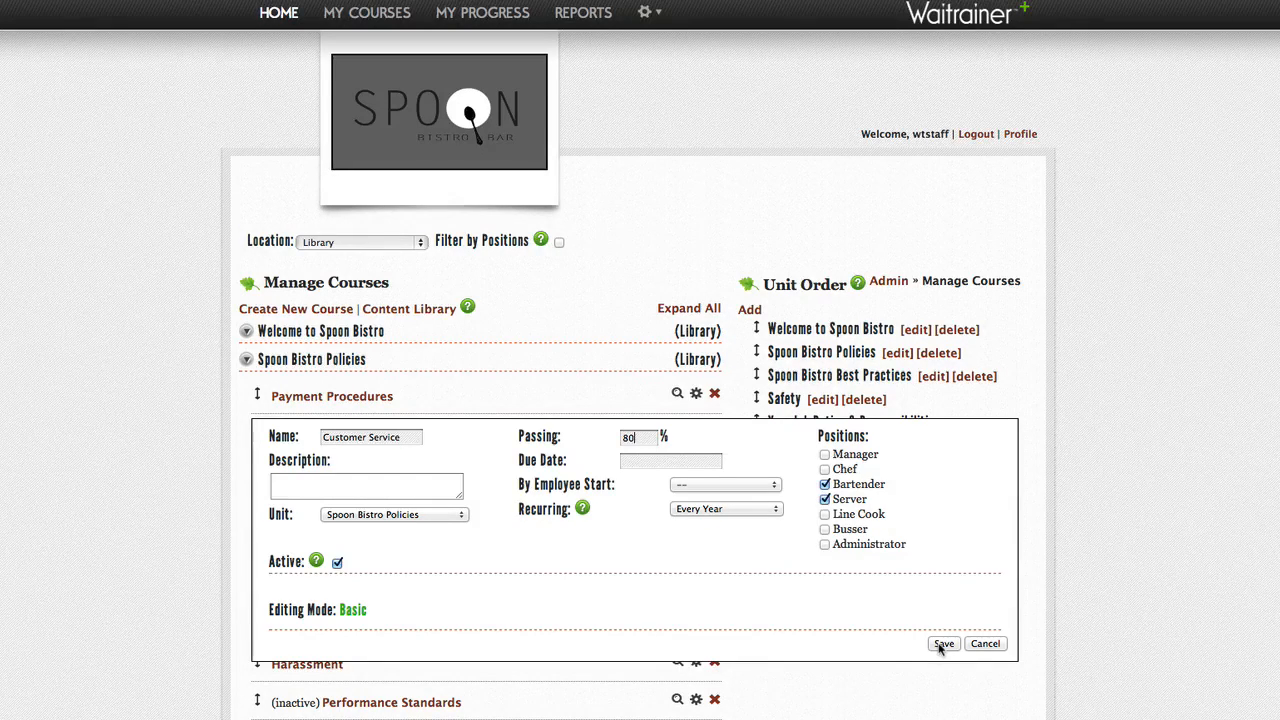
pyautogui.click(944, 643)
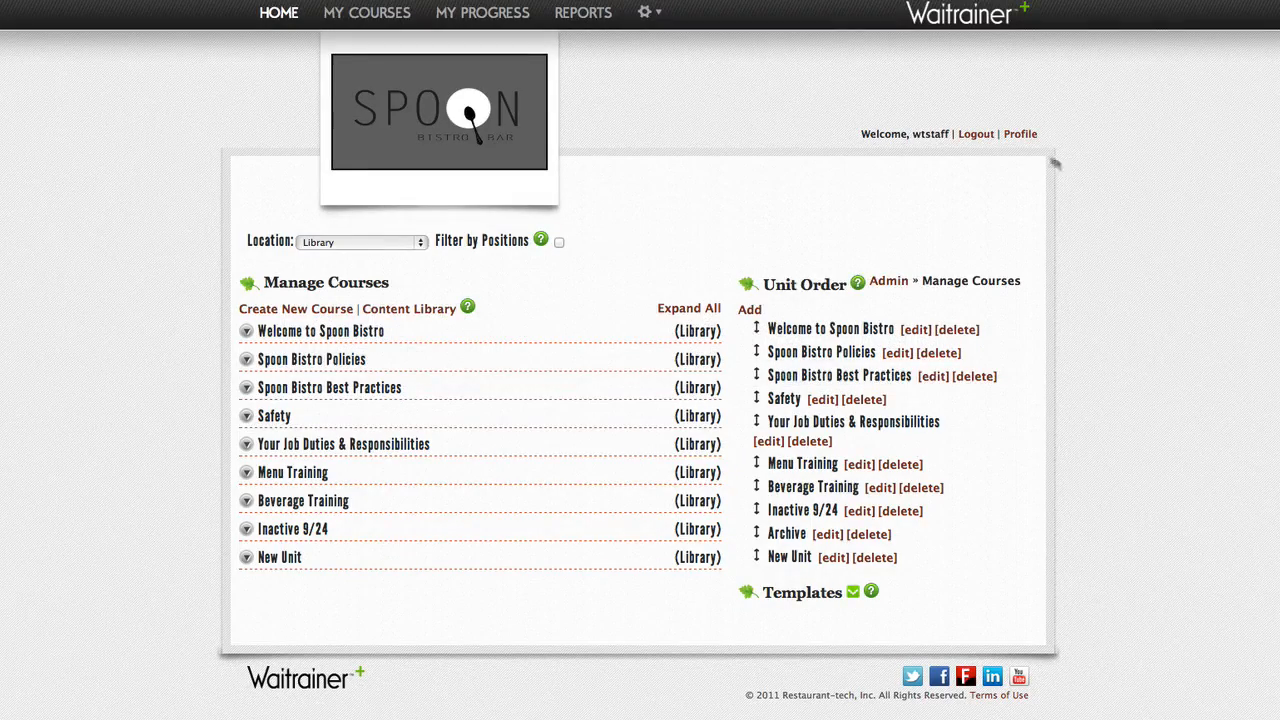
# Go to the account profile page showing the Basic Mode setting
pyautogui.click(1020, 133)
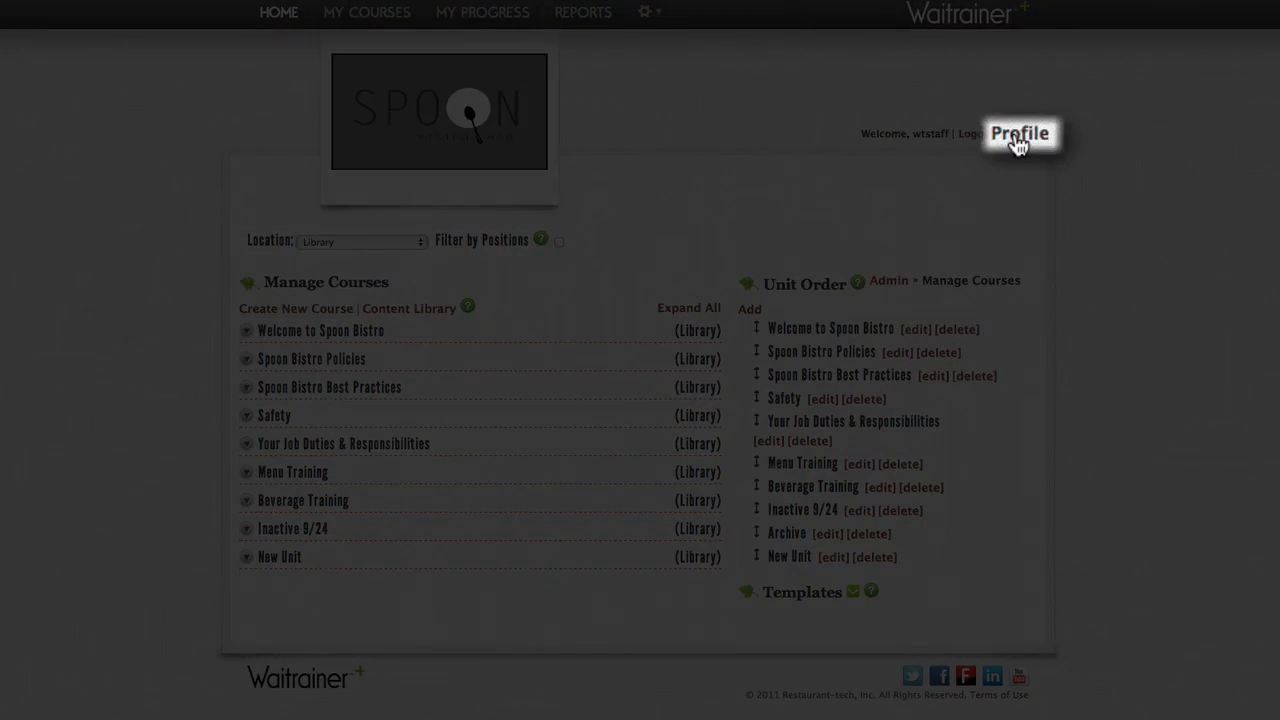
pyautogui.click(1019, 133)
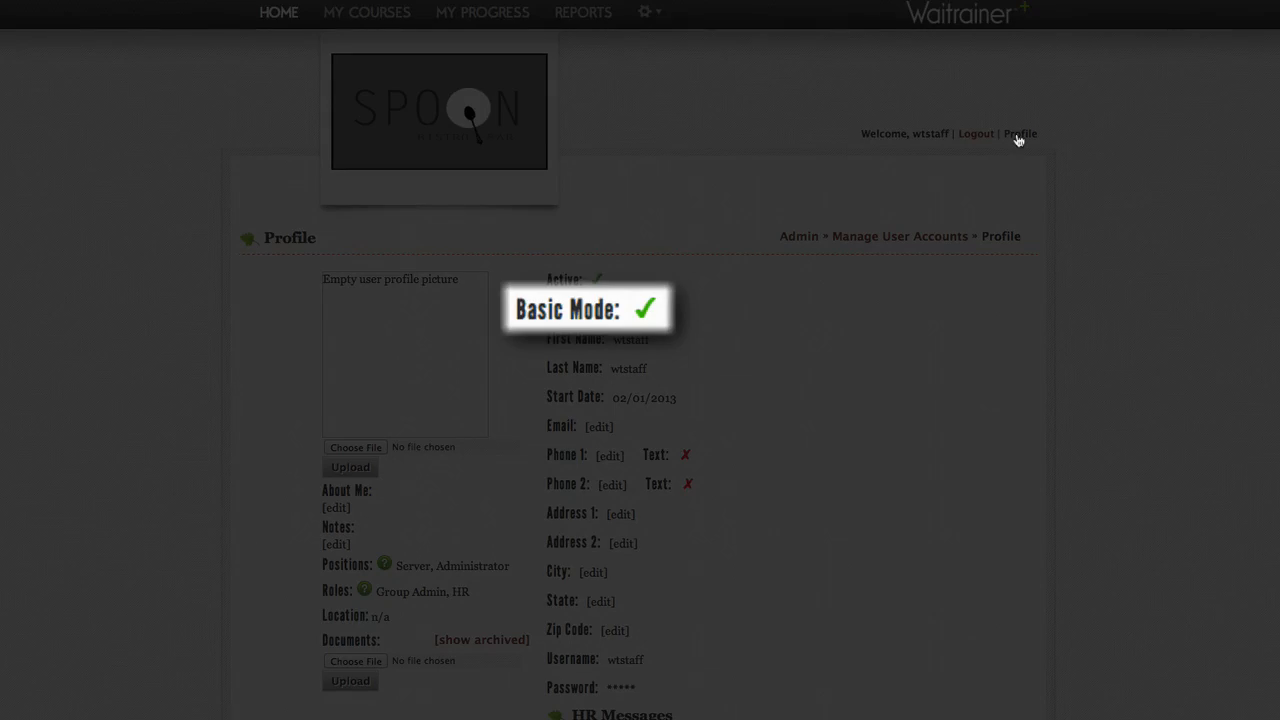
pyautogui.click(648, 308)
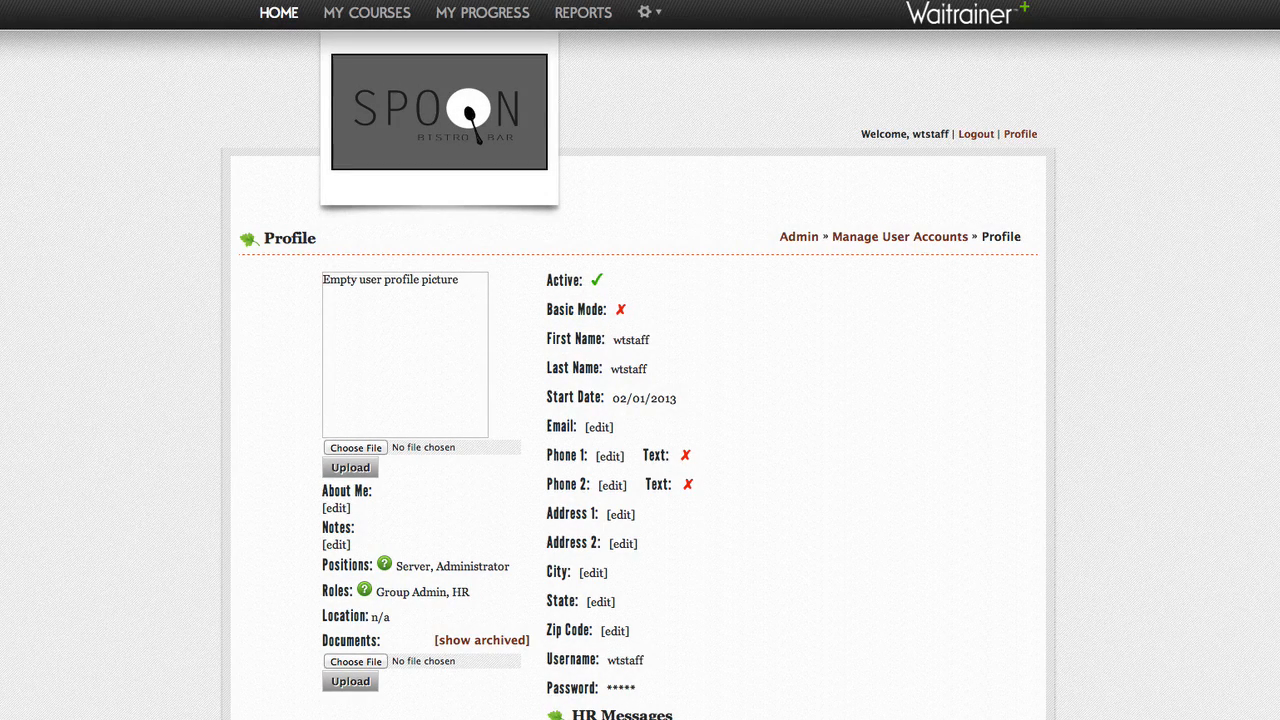
# Edit the Basic Mode setting and tick the Basic checkbox
pyautogui.click(620, 308)
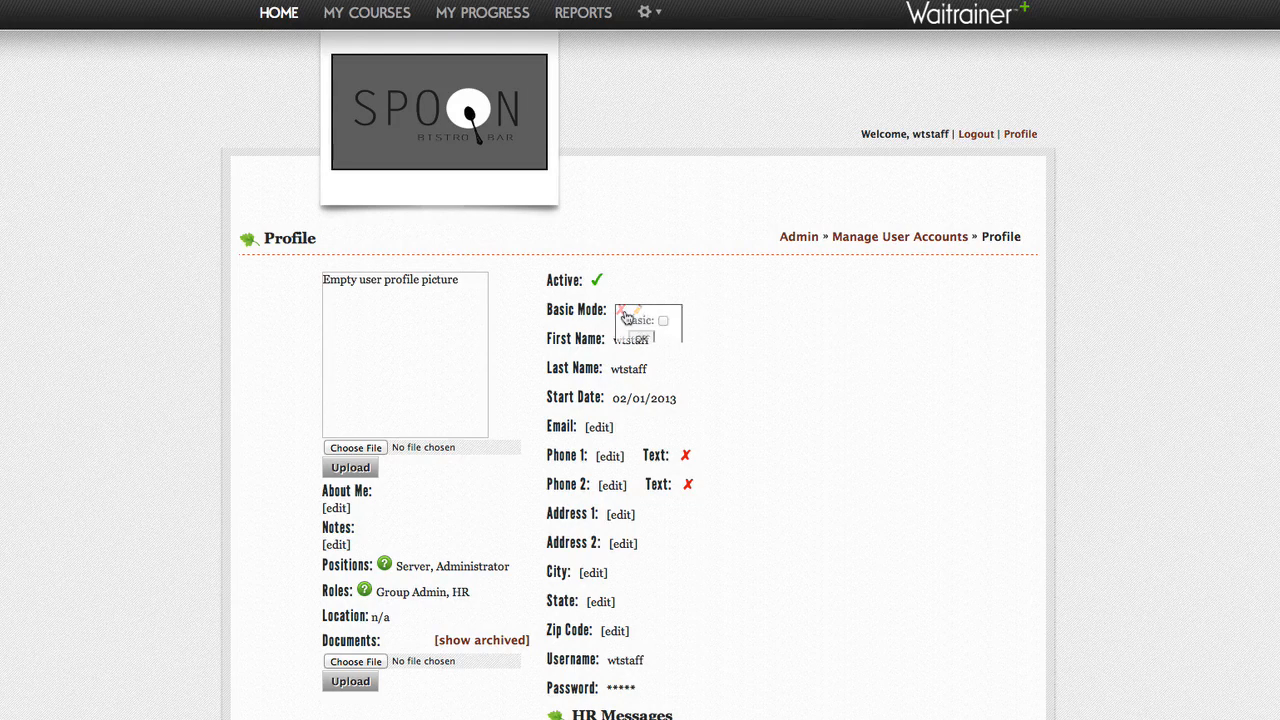
pyautogui.click(664, 320)
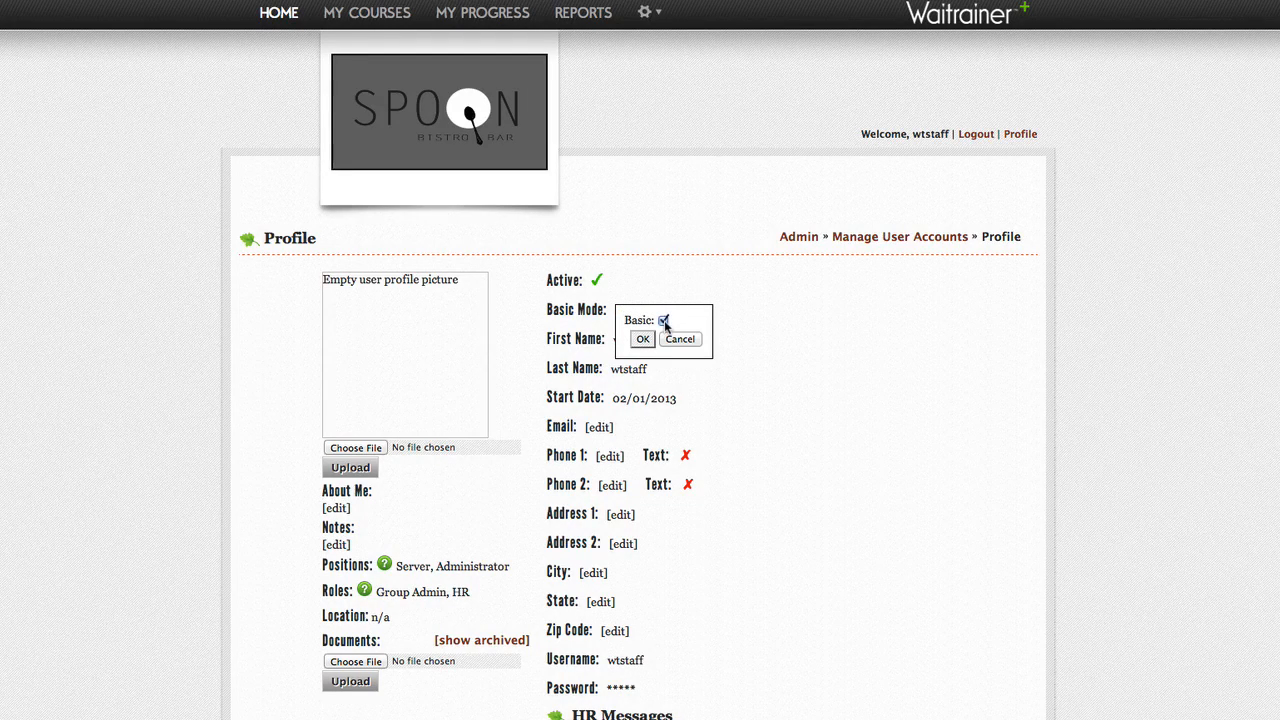